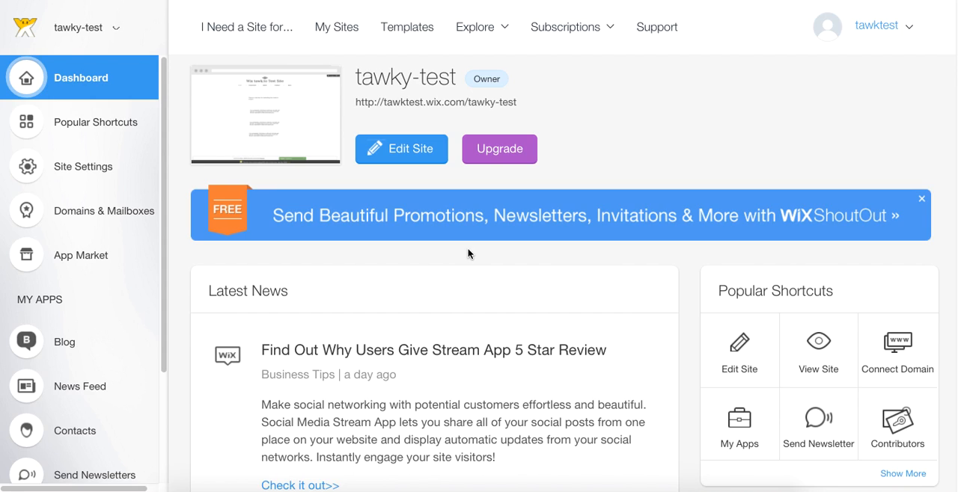
mouse_move(229, 30)
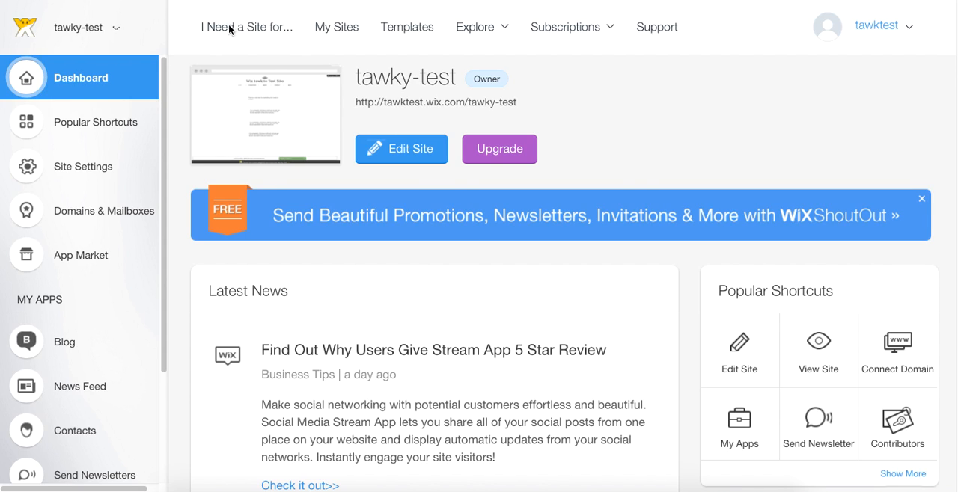
mouse_move(44, 93)
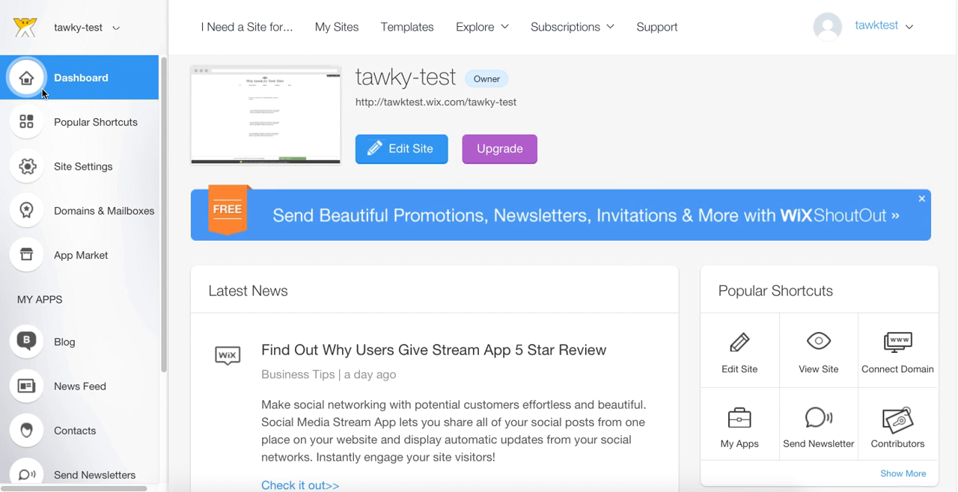
mouse_move(403, 155)
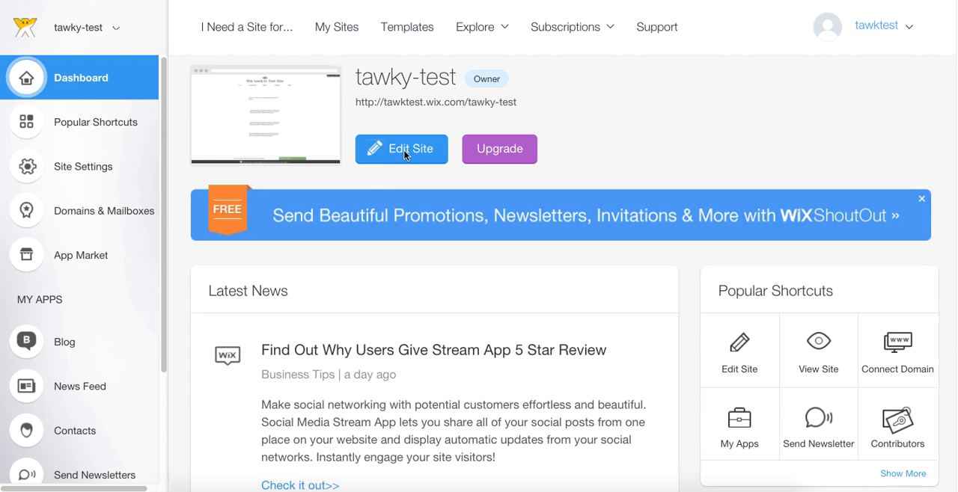
Open the tawky-test site and add an empty HTML Code element to the home page.
click(401, 149)
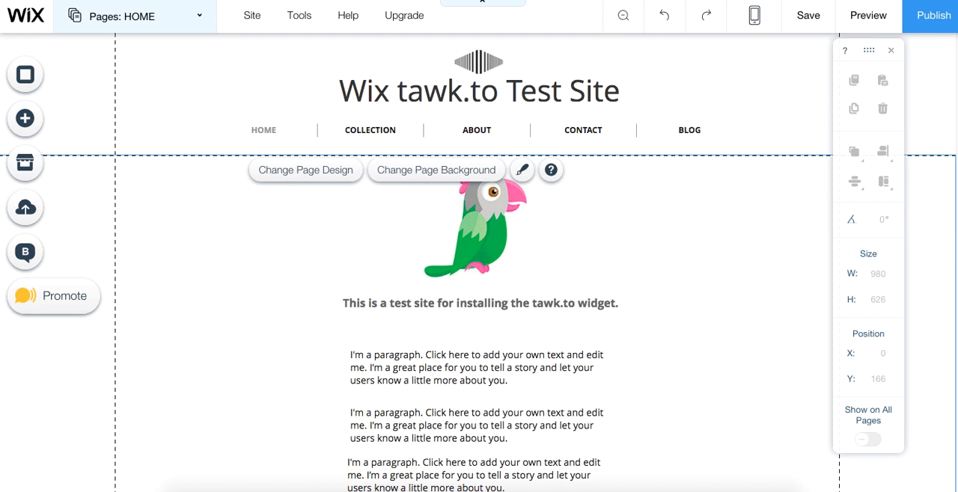
mouse_move(262, 130)
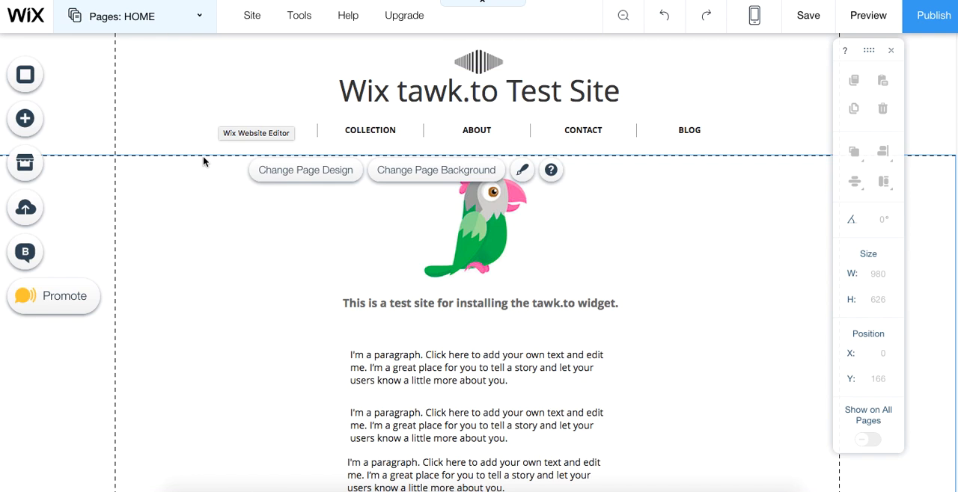
mouse_move(25, 118)
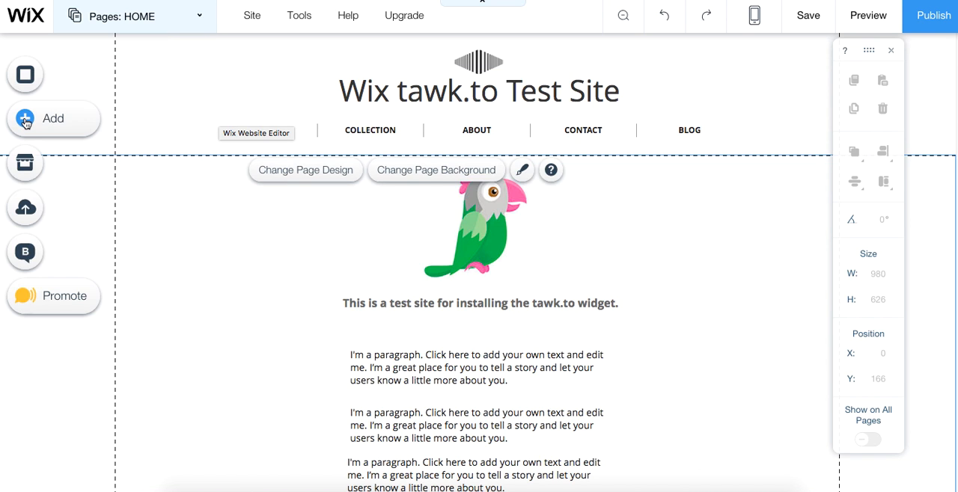
mouse_move(47, 124)
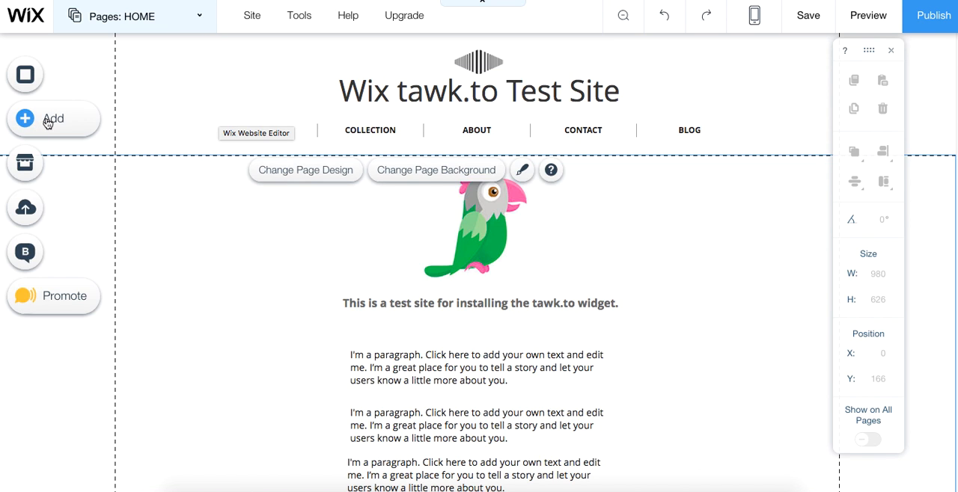
click(25, 118)
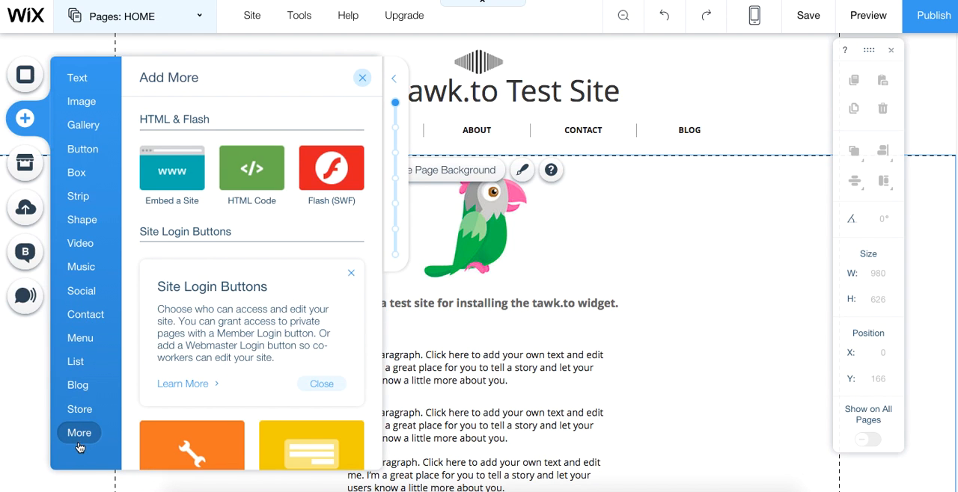
mouse_move(74, 433)
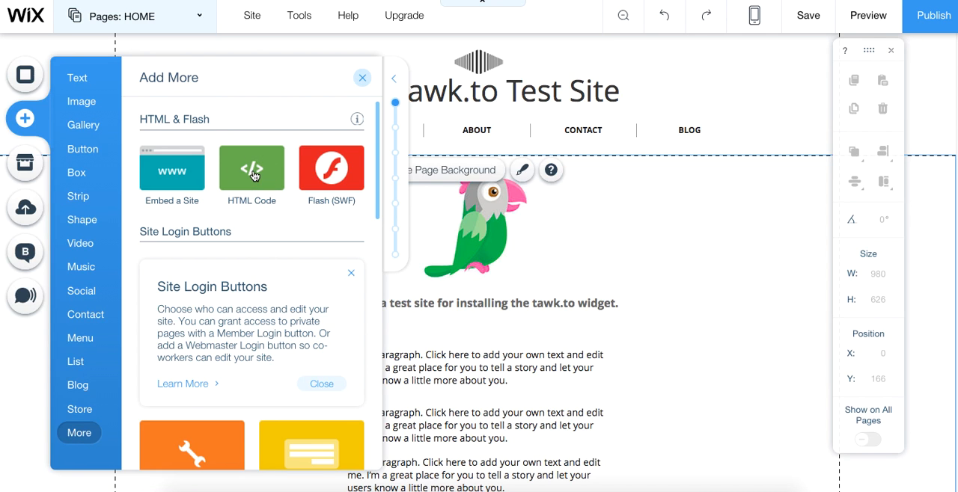
click(251, 168)
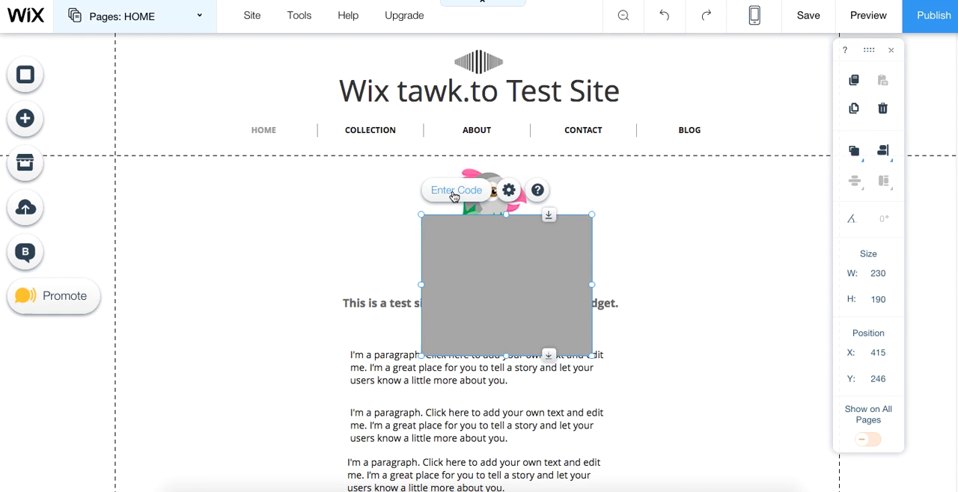
Paste the tawk.to script into the HTML element's code and apply it.
click(508, 189)
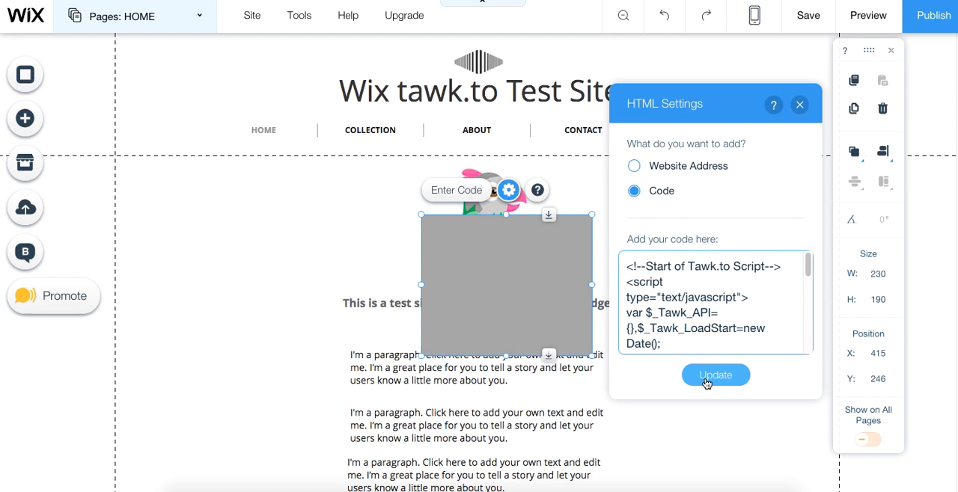
click(715, 375)
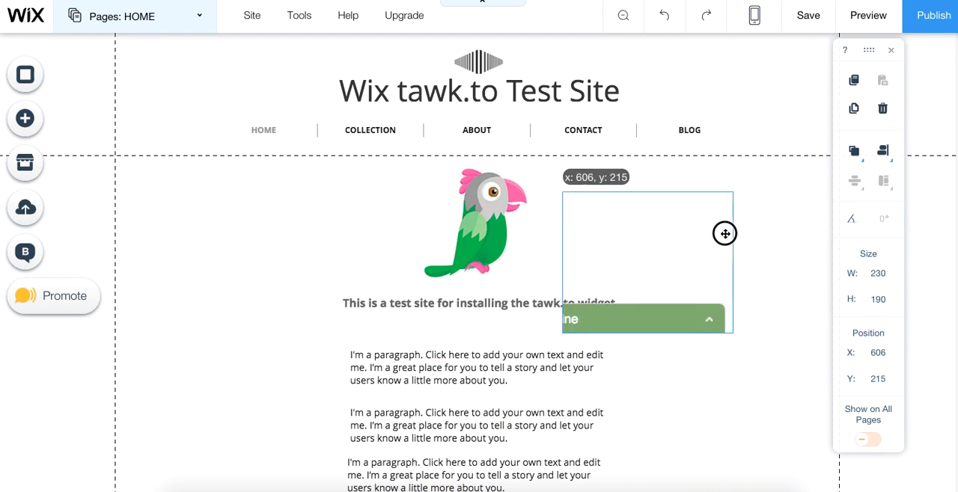
Move the chat widget right of the parrot and resize it to 345 by 405.
drag(724, 233, 679, 290)
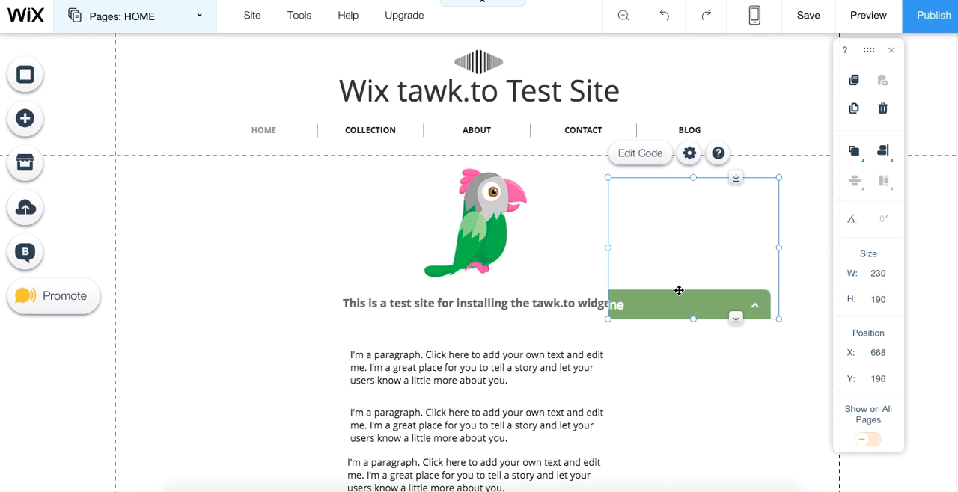
mouse_move(662, 223)
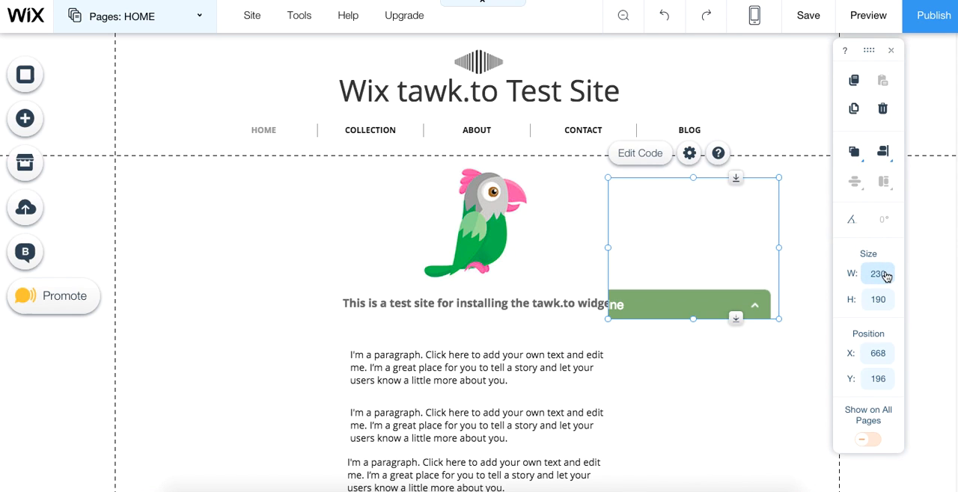
click(877, 273)
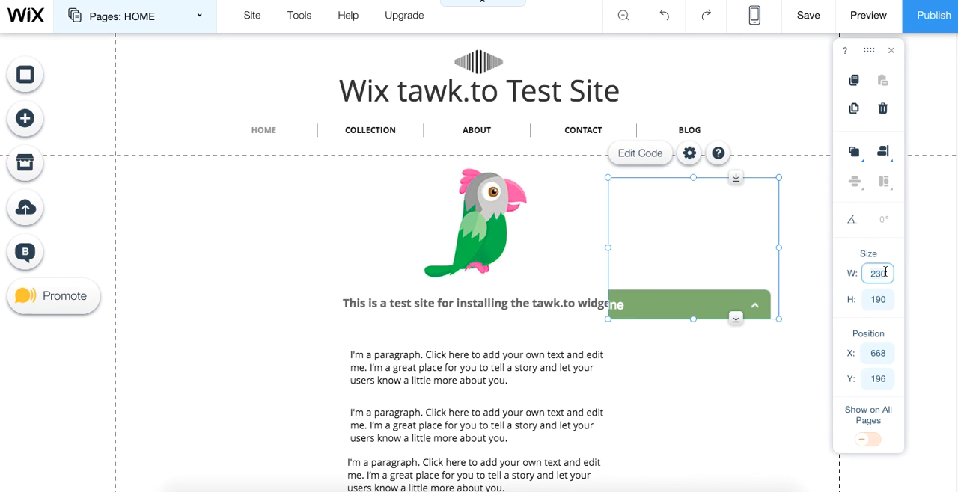
text(345)
click(878, 300)
text(405)
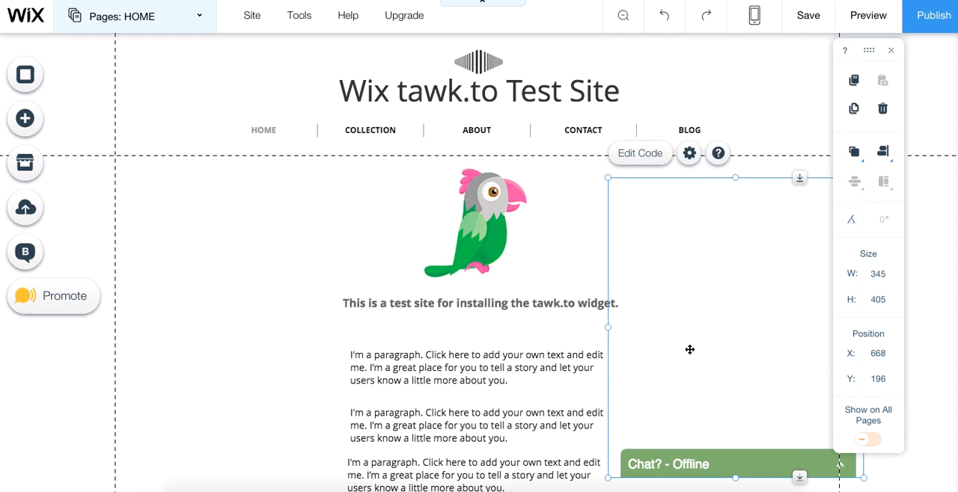
mouse_move(752, 451)
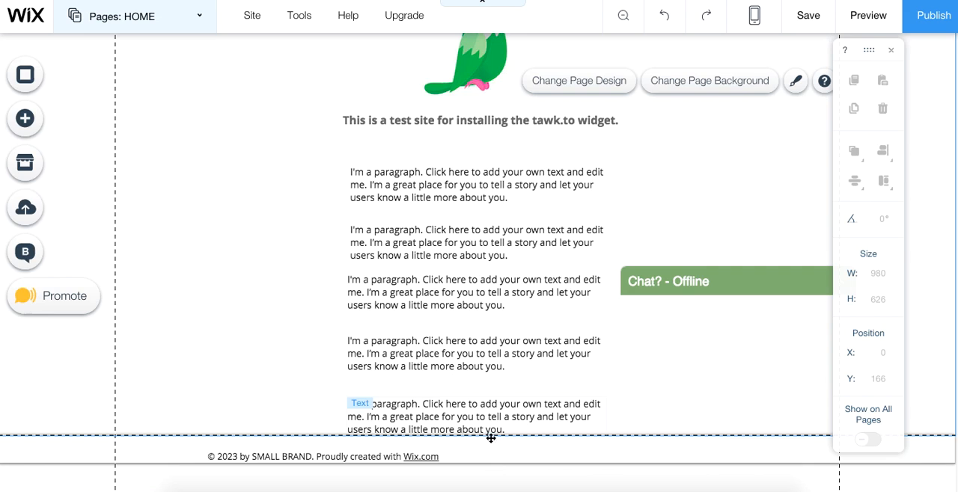
mouse_move(585, 456)
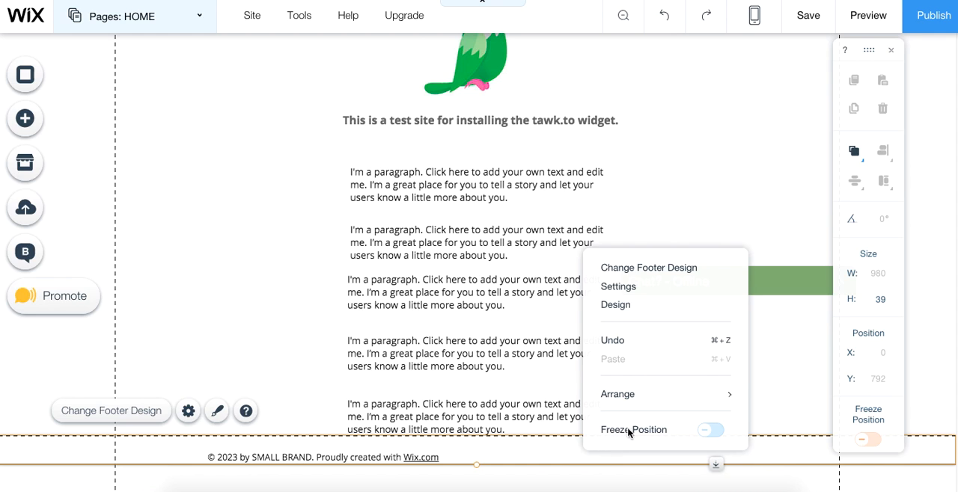
mouse_move(660, 431)
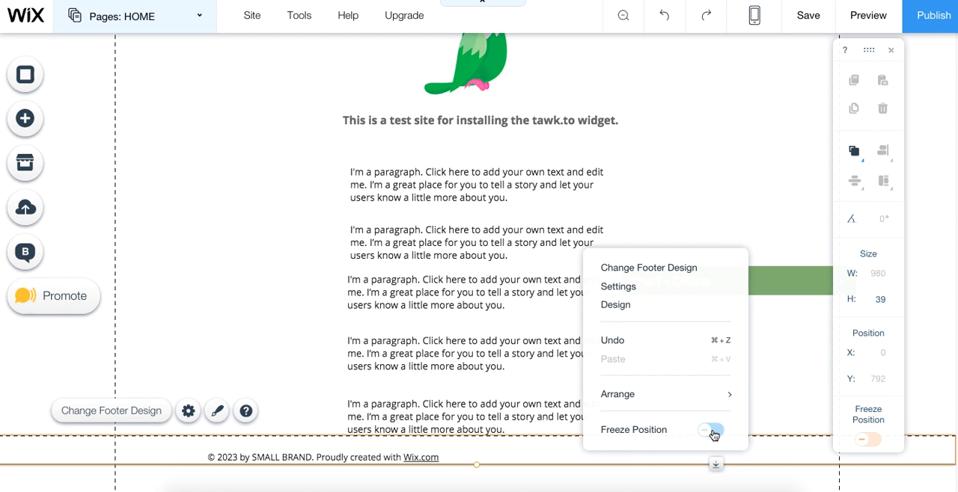
Turn on Freeze Position for the site footer.
click(710, 430)
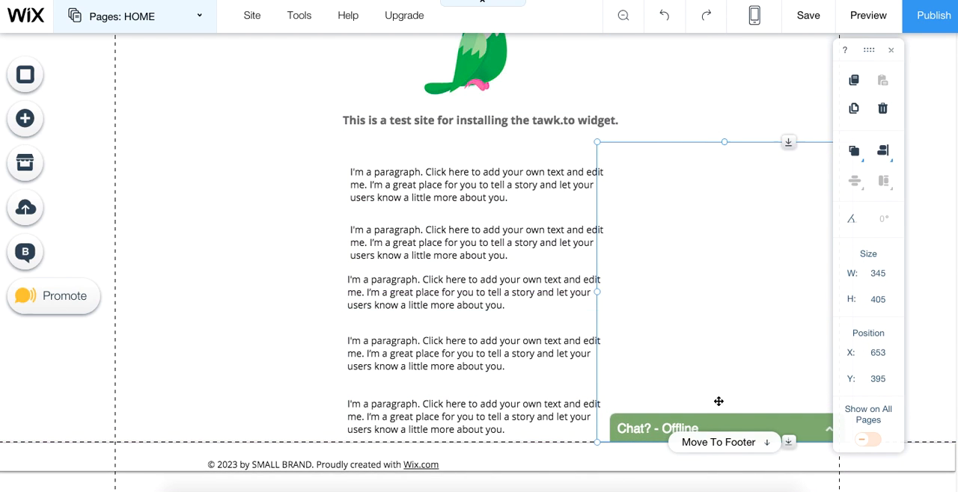
Move the chat widget into the footer, aligned at its bottom right.
click(718, 442)
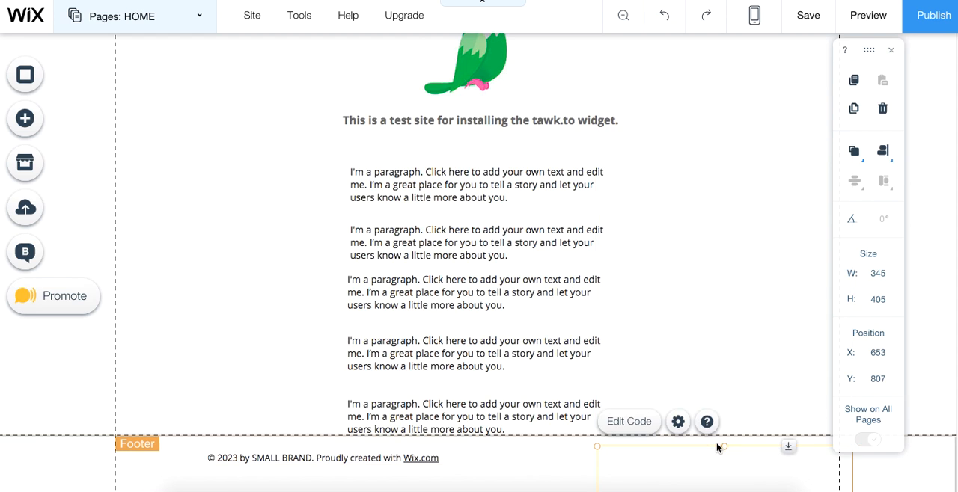
scroll(down, 3)
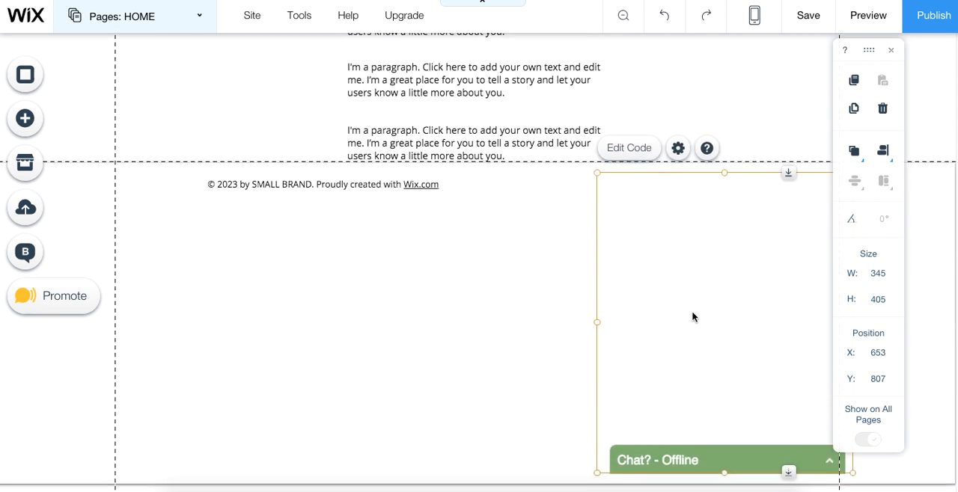
scroll(down, 3)
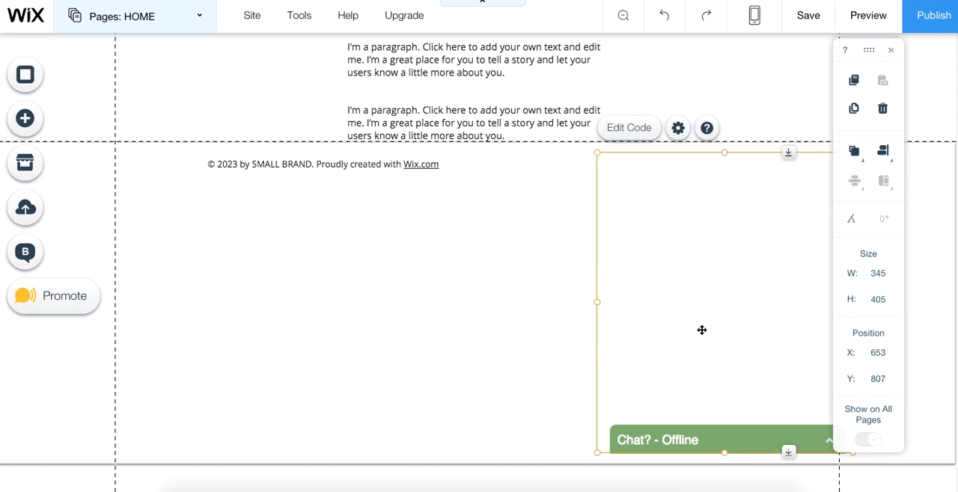
drag(701, 330, 729, 254)
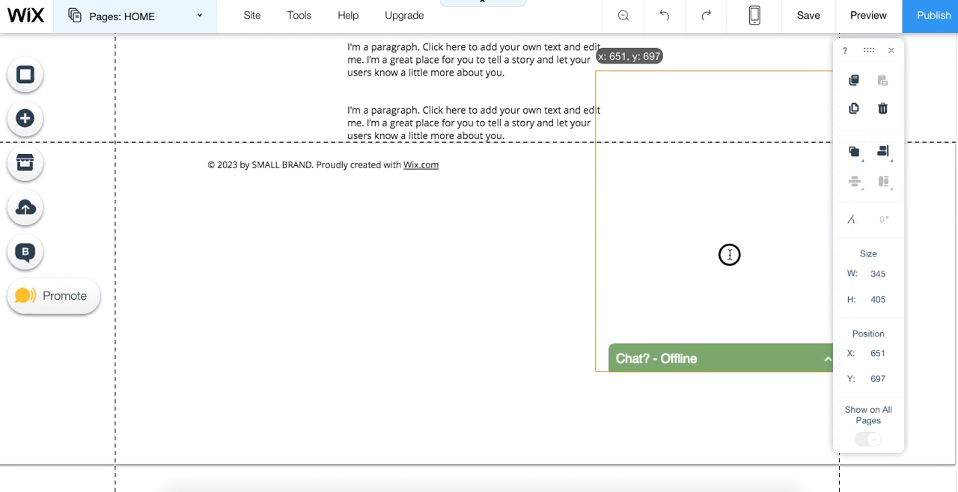
drag(730, 254, 739, 96)
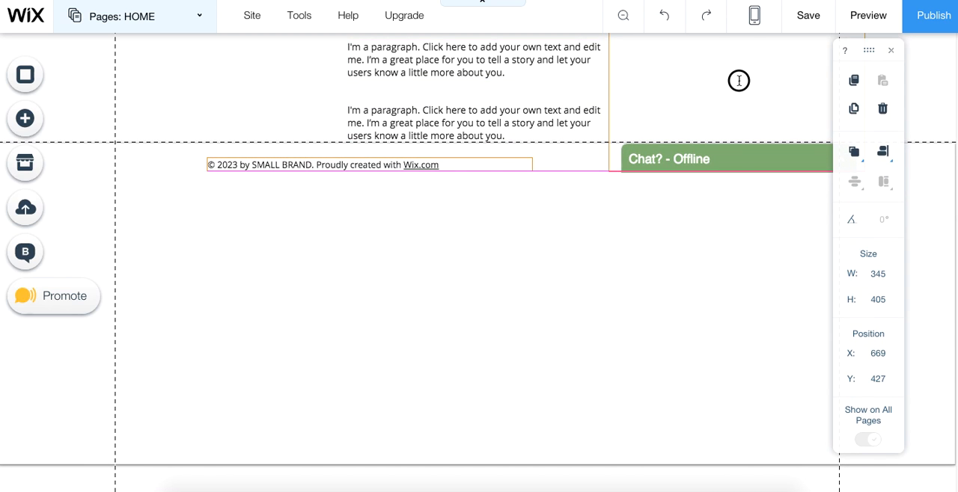
Deselect the widget, save the site, and dismiss the saved confirmation.
click(668, 158)
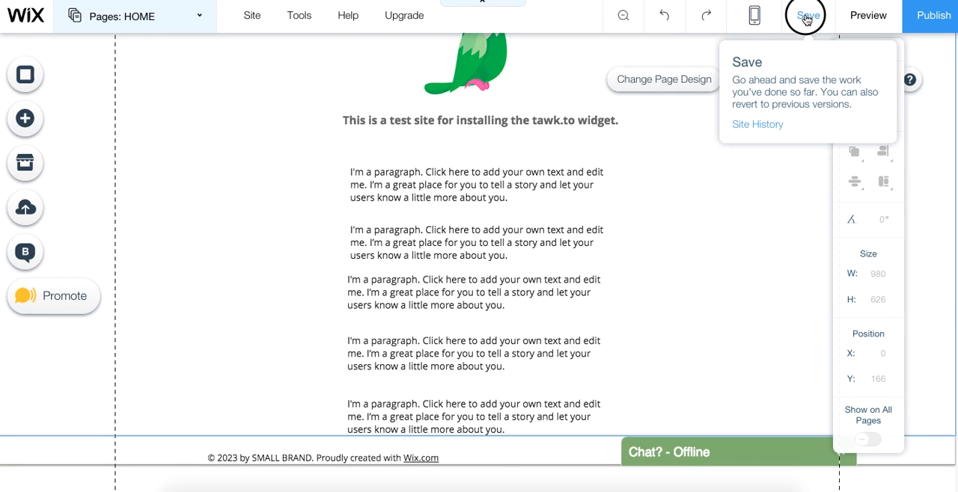
click(805, 15)
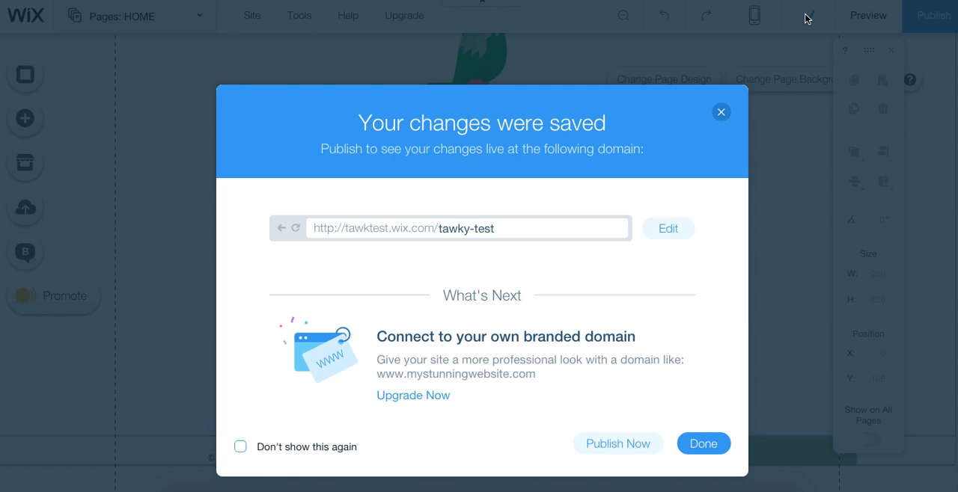
click(703, 443)
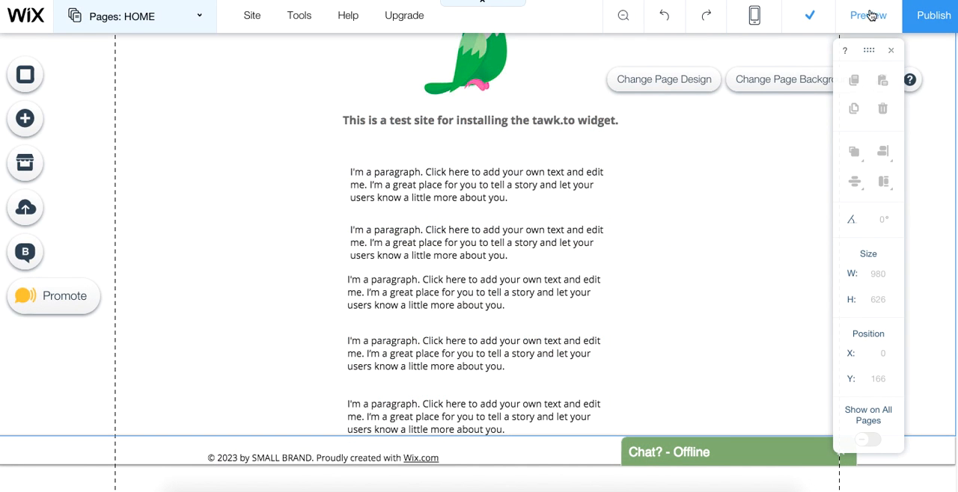
Preview the site and test the chat bar by expanding and collapsing the offline form.
click(866, 15)
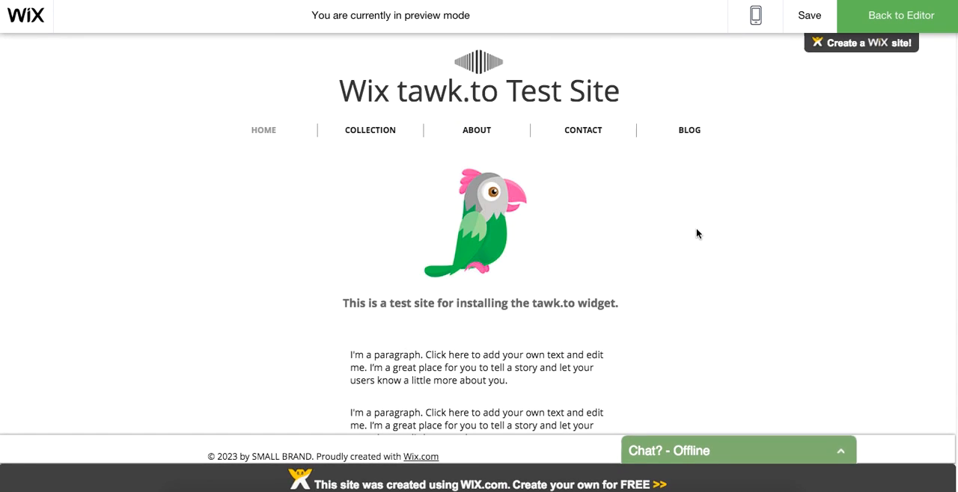
click(737, 450)
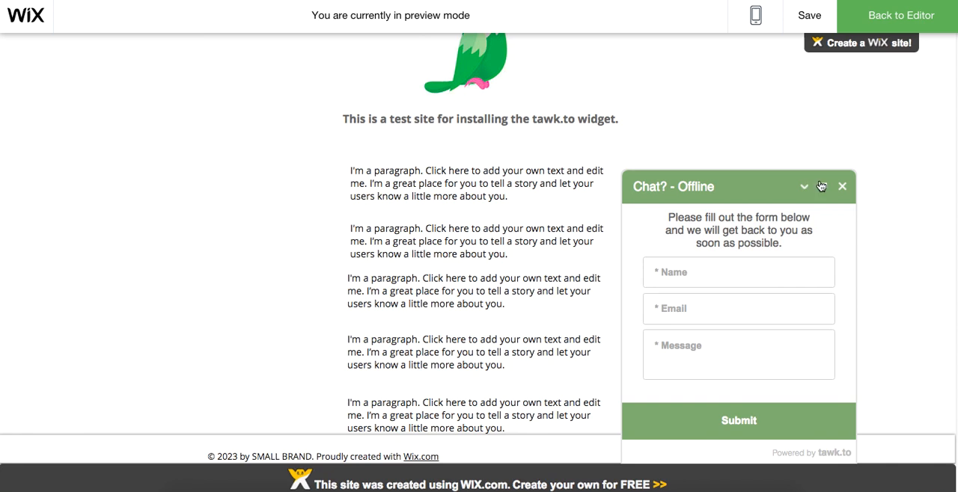
click(804, 186)
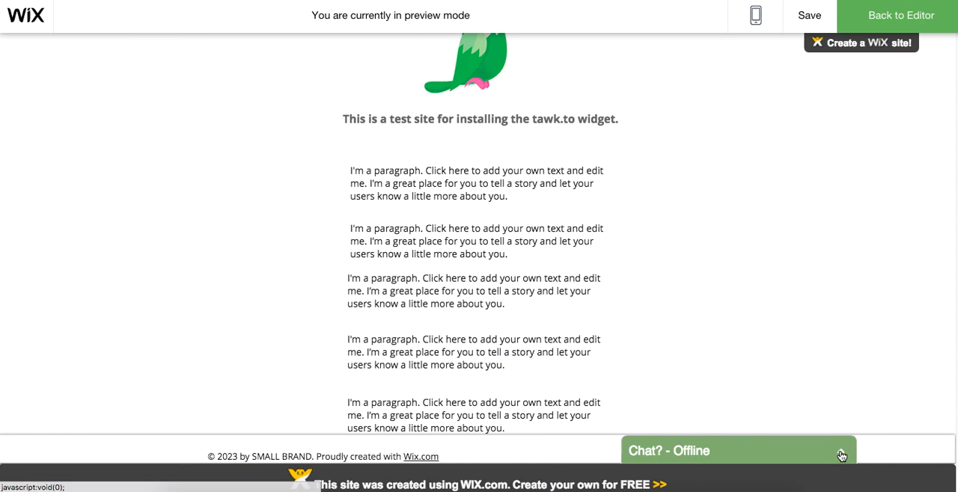
click(840, 455)
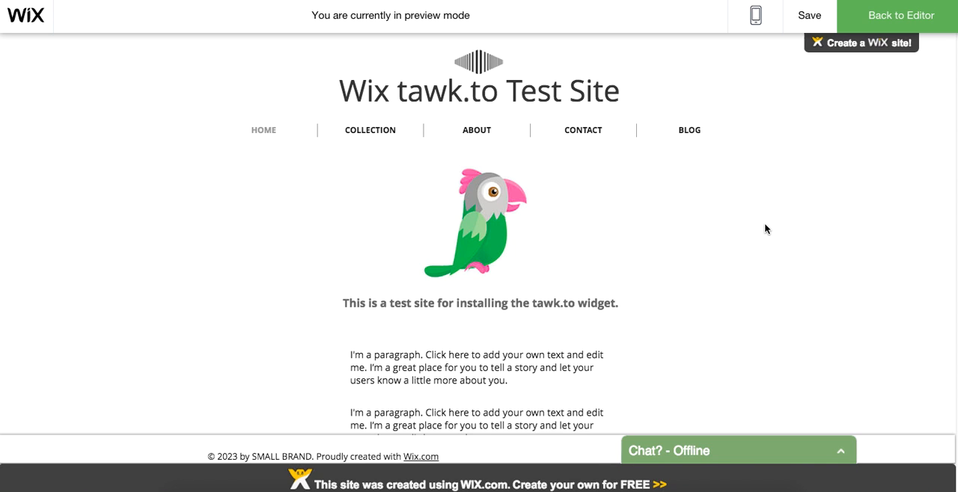
mouse_move(791, 89)
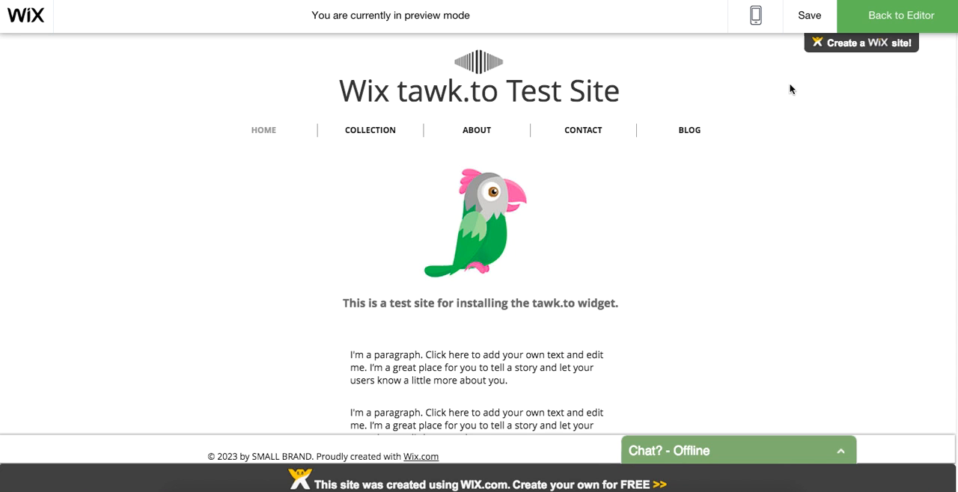